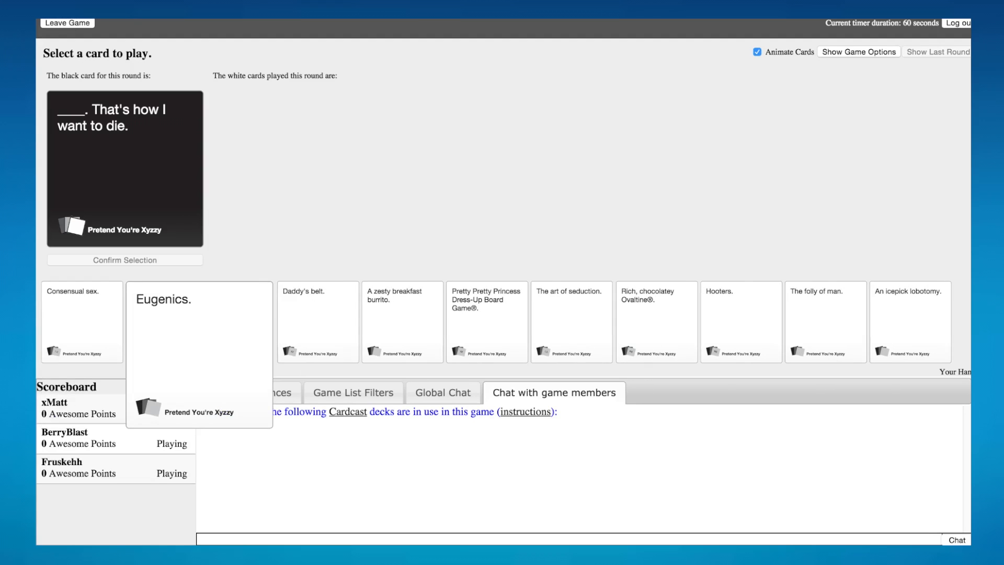
Choose the 'Daddy's belt.' white card from the hand as the answer
left_click(82, 322)
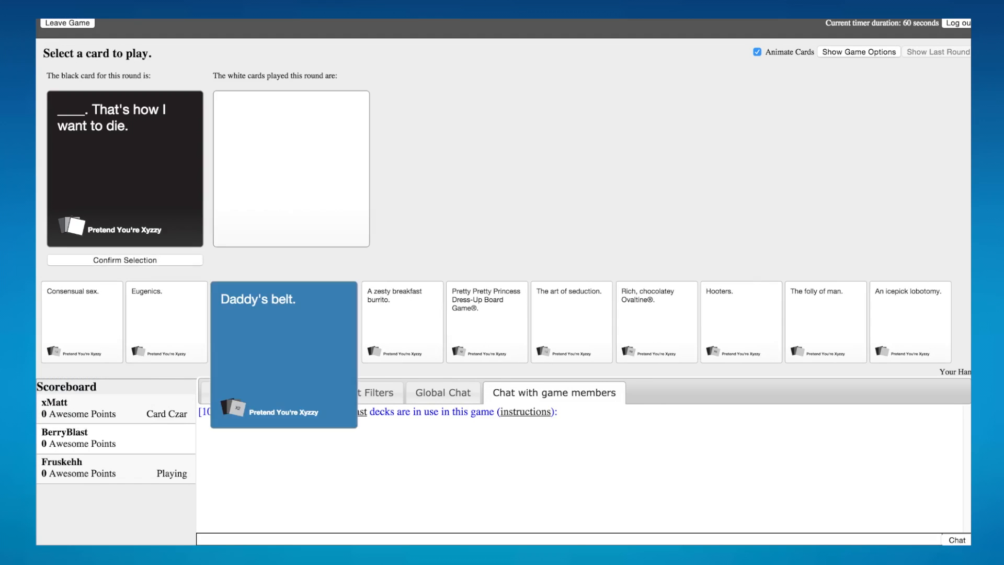
left_click(401, 320)
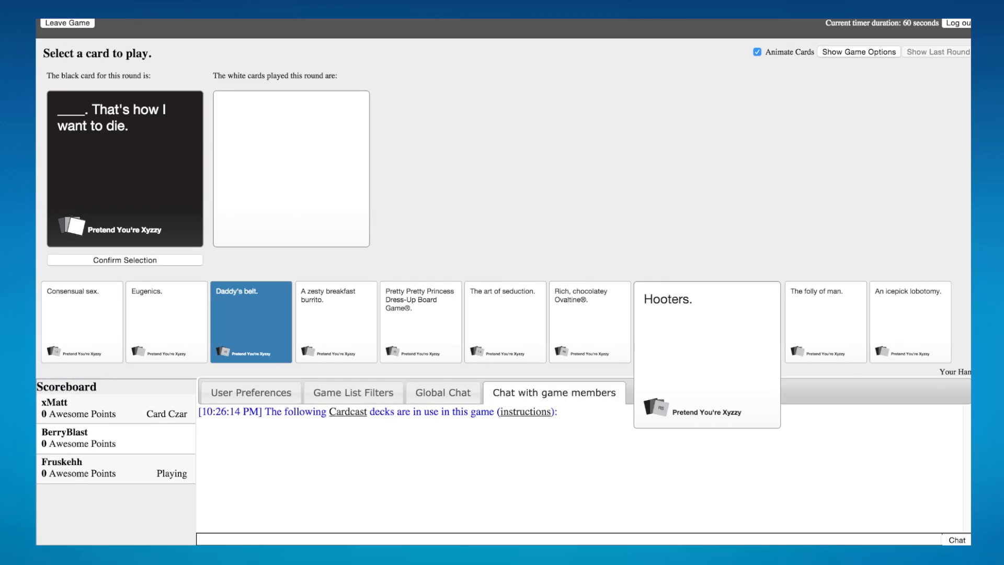
left_click(250, 321)
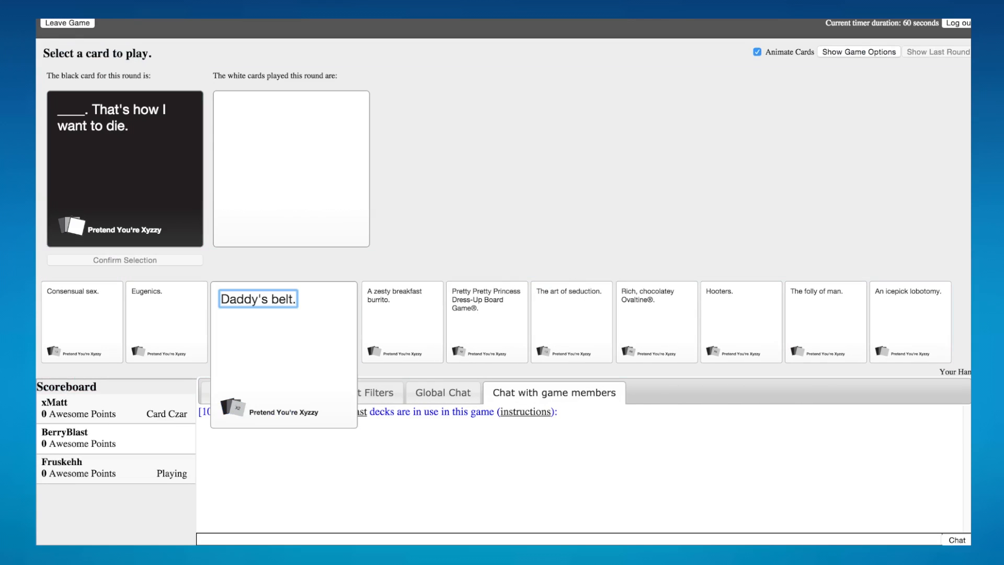
left_click(251, 321)
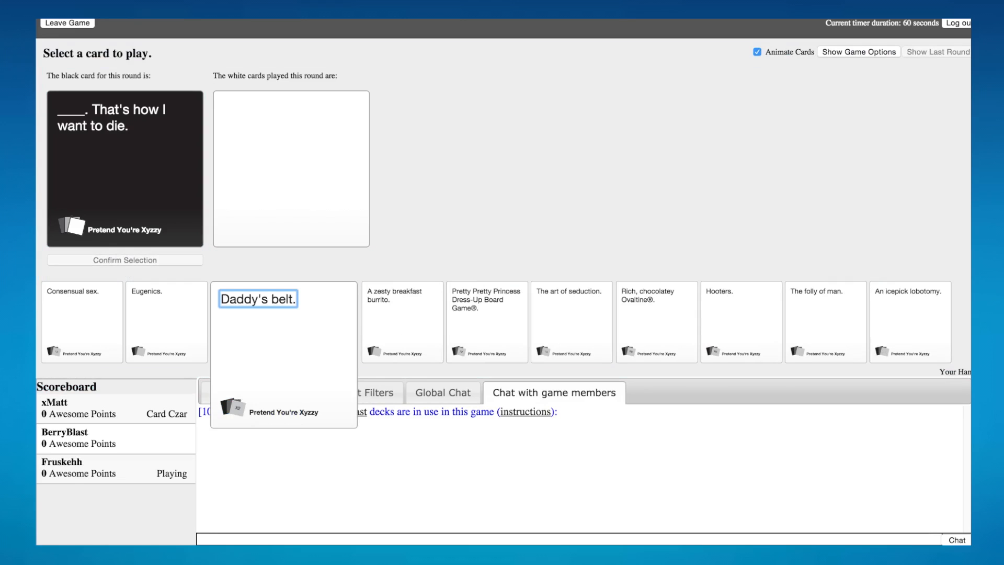
left_click(250, 322)
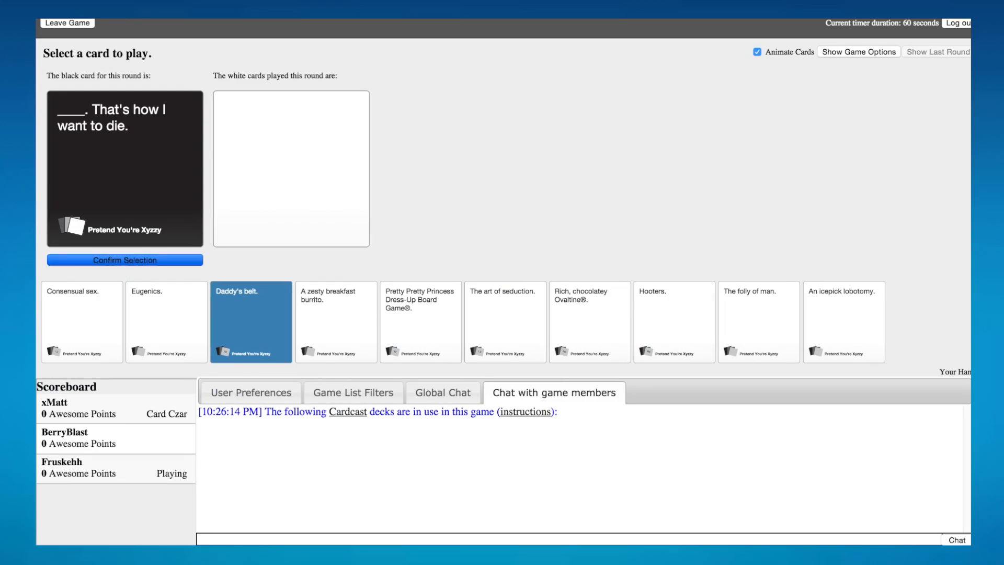
Confirm 'Daddy's belt.', then play 'Consensual sex.' for 'What am I giving up for Lent?'
left_click(125, 260)
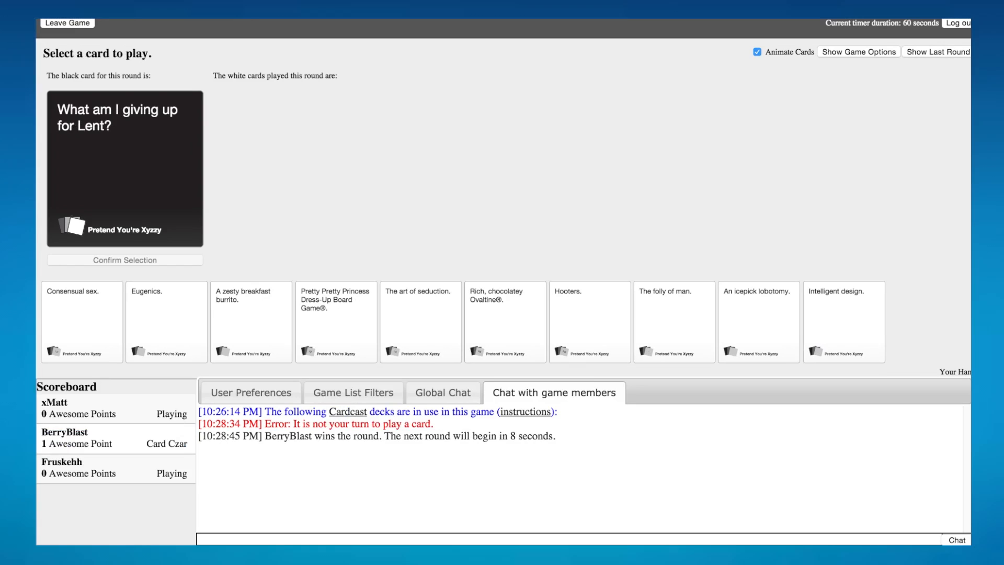
left_click(251, 321)
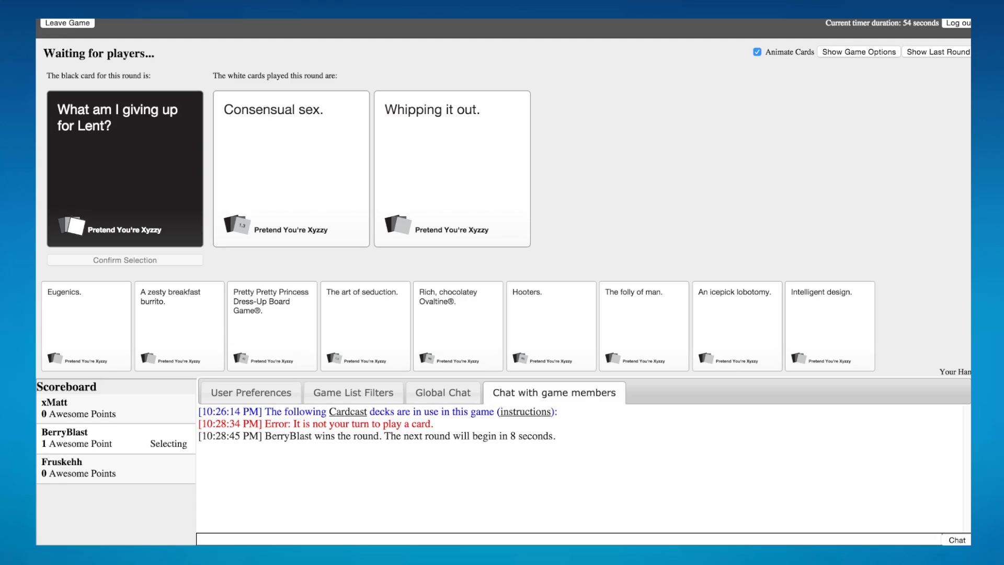
As Card Czar, pick and confirm the 'Tom Cruise' / 'That ass.' answer pair as winner
left_click(291, 169)
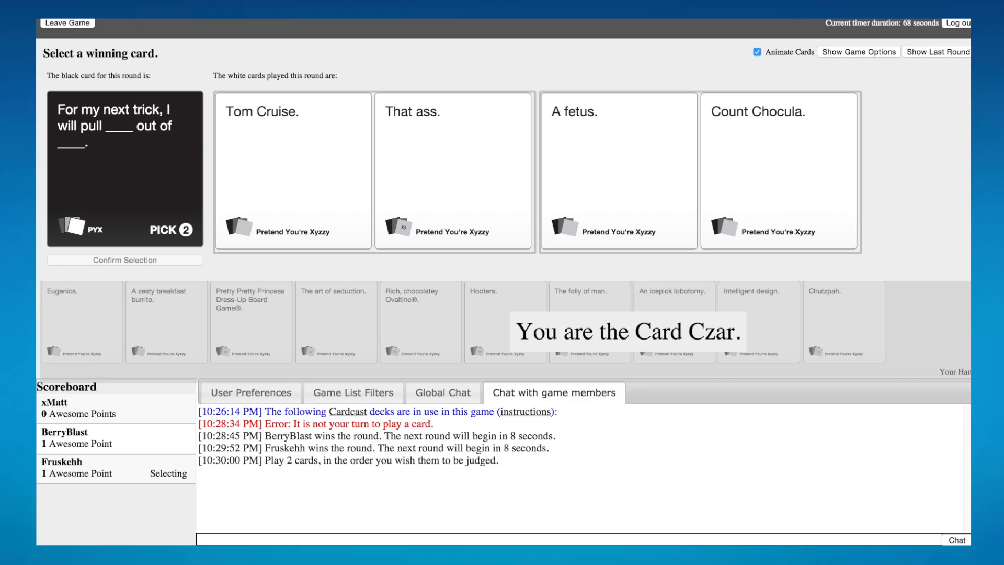
left_click(453, 171)
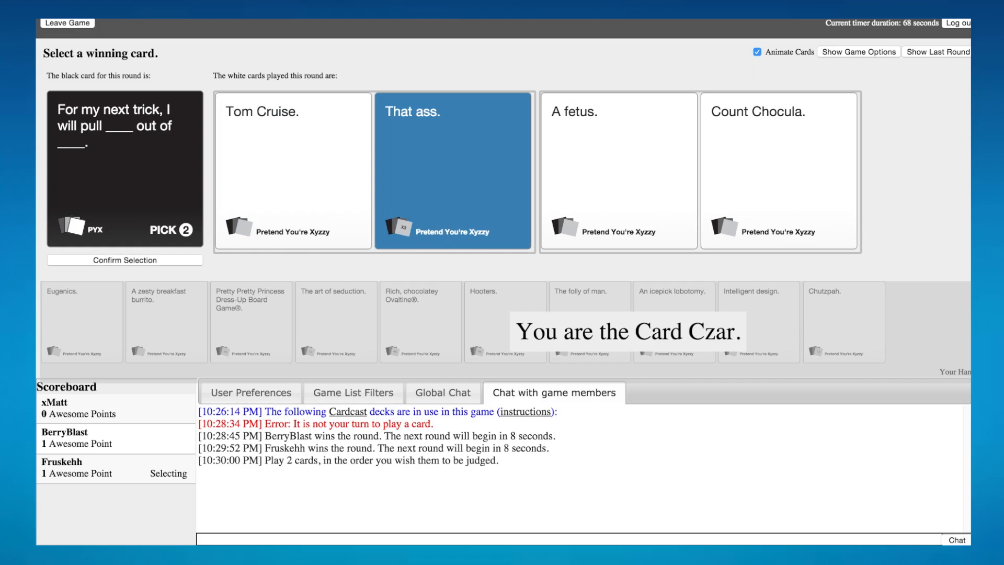
left_click(292, 171)
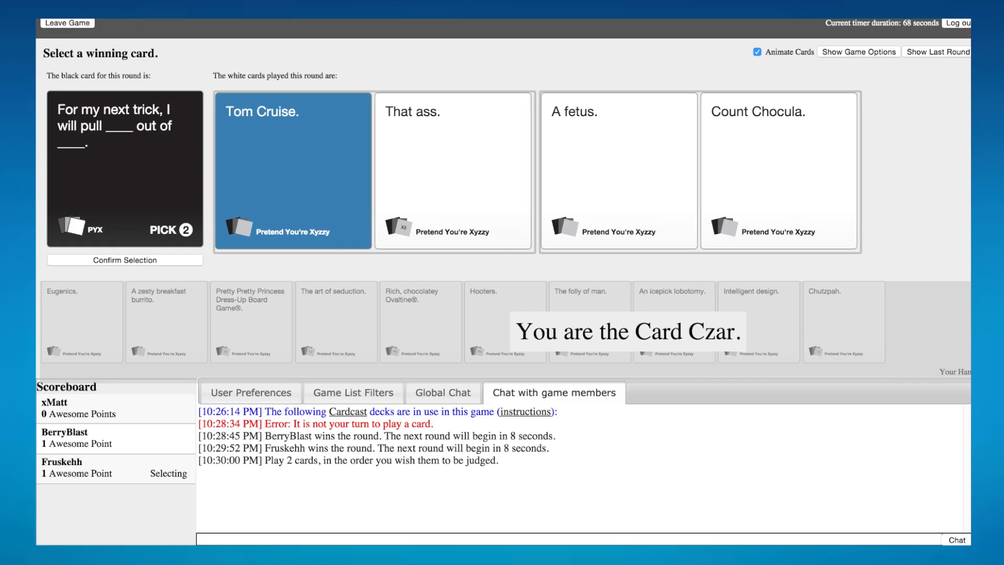
left_click(453, 171)
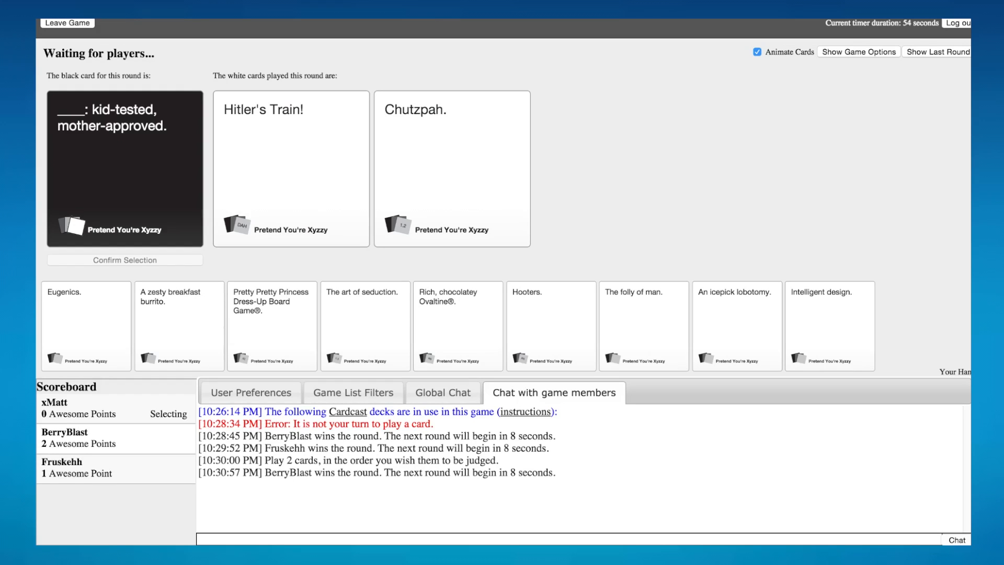
Submit a white card for '____: kid-tested, mother-approved.'
left_click(452, 169)
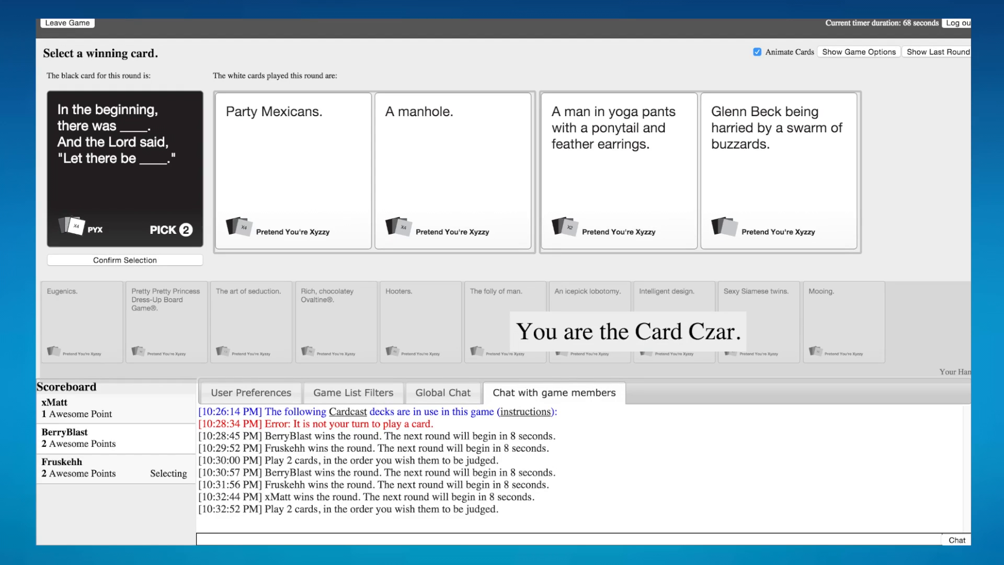
Pick a winning answer pair for 'In the beginning, there was ____.'
left_click(618, 171)
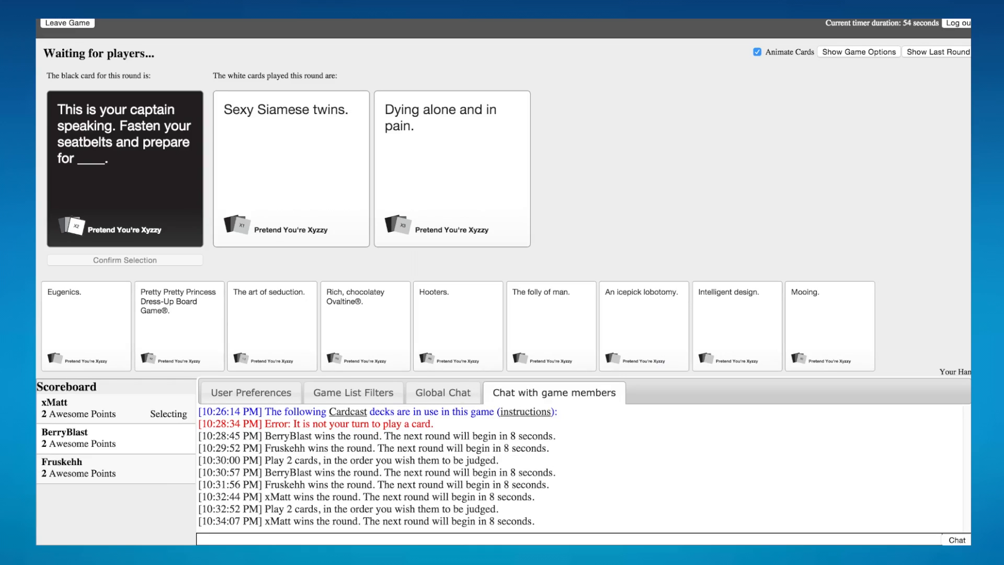
Play a white card for the 'This is your captain speaking' black card
left_click(291, 160)
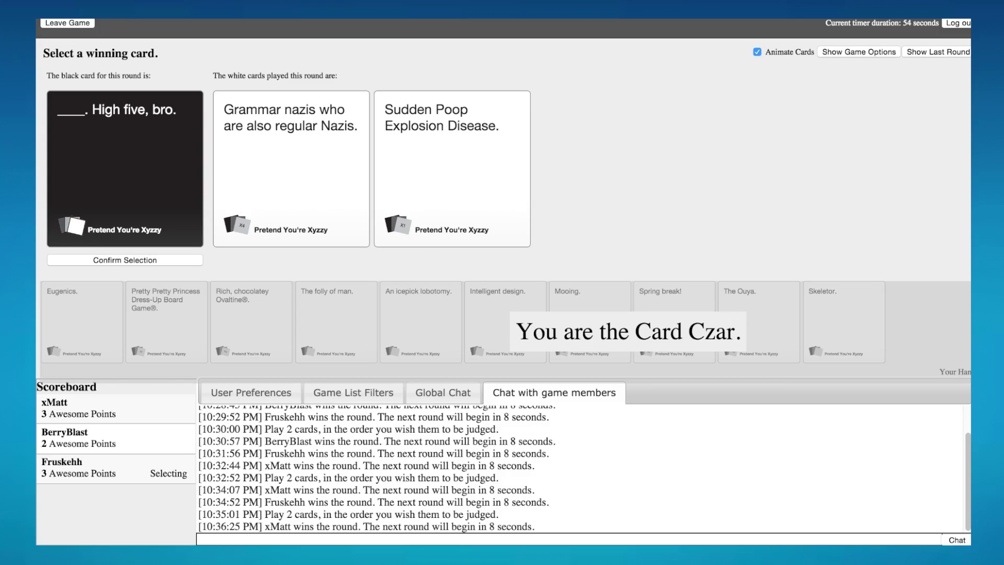
Choose the winning white card for '____. High five, bro.'
left_click(452, 170)
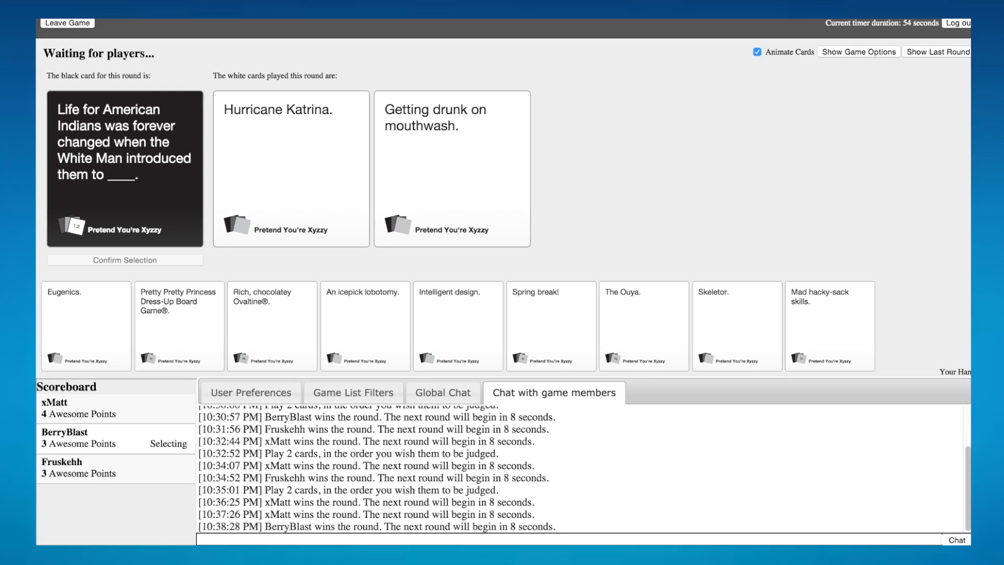
After xMatt wins at 5 points, show the host's game options
left_click(451, 169)
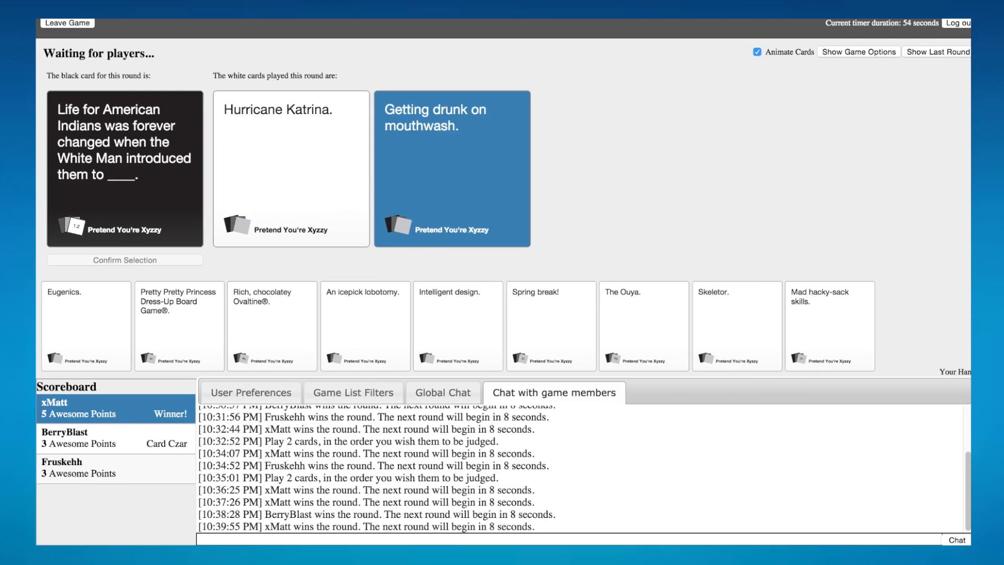
left_click(859, 51)
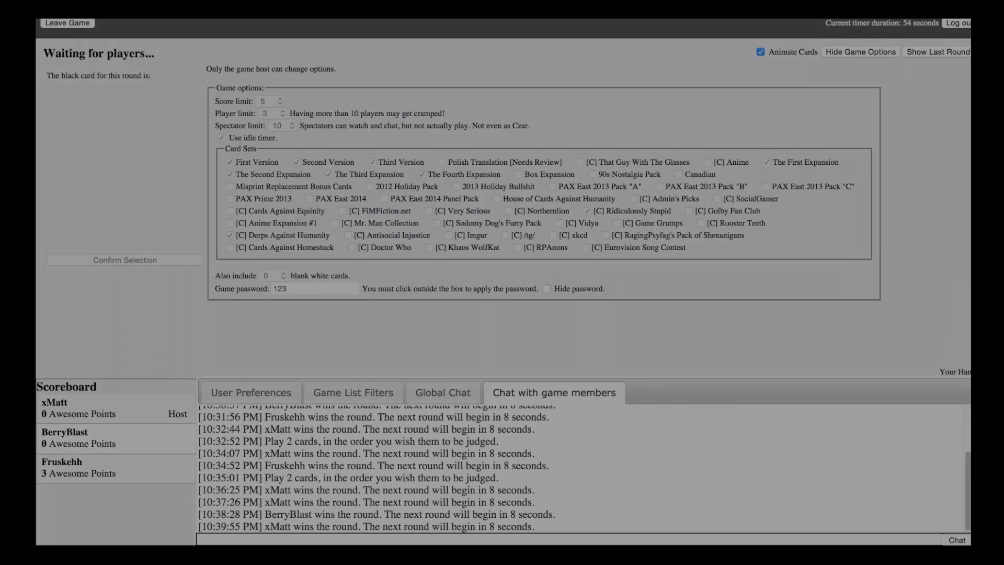